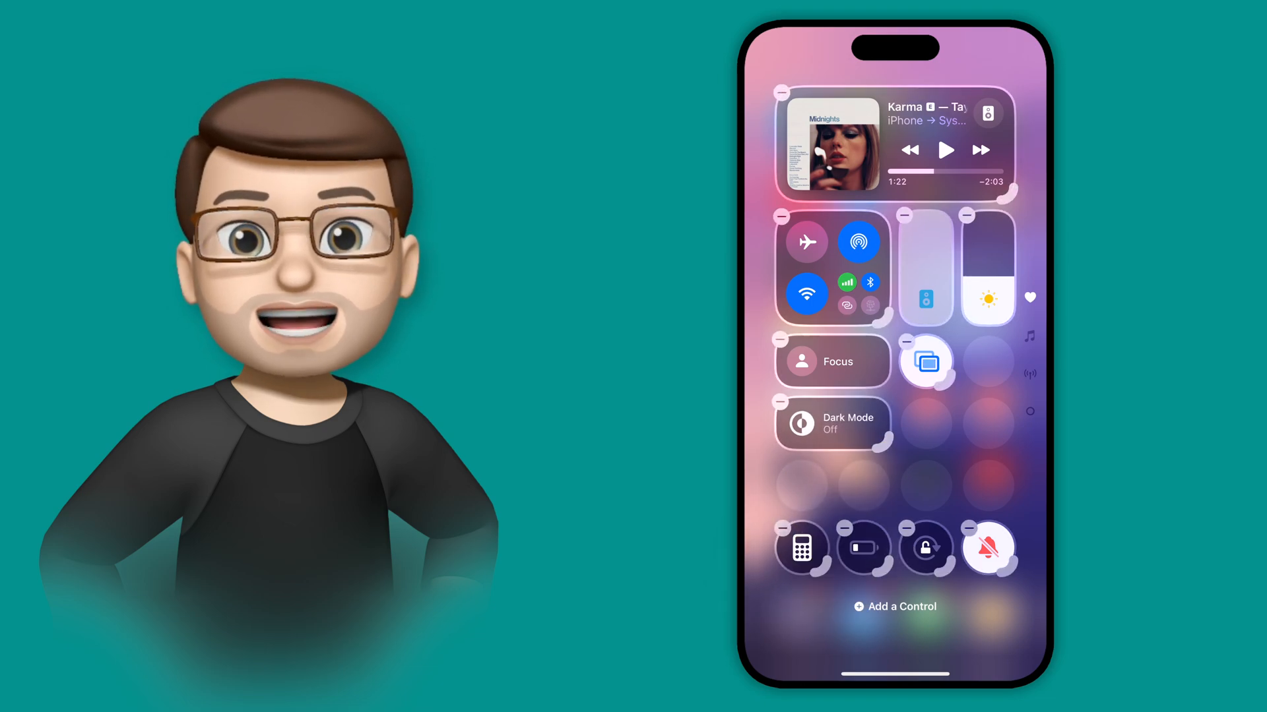
Step: Resize Screen Mirroring and Low Power Mode to show names and status, then browse the add-controls gallery
{"action": "left_click", "coordinate": [926, 362]}
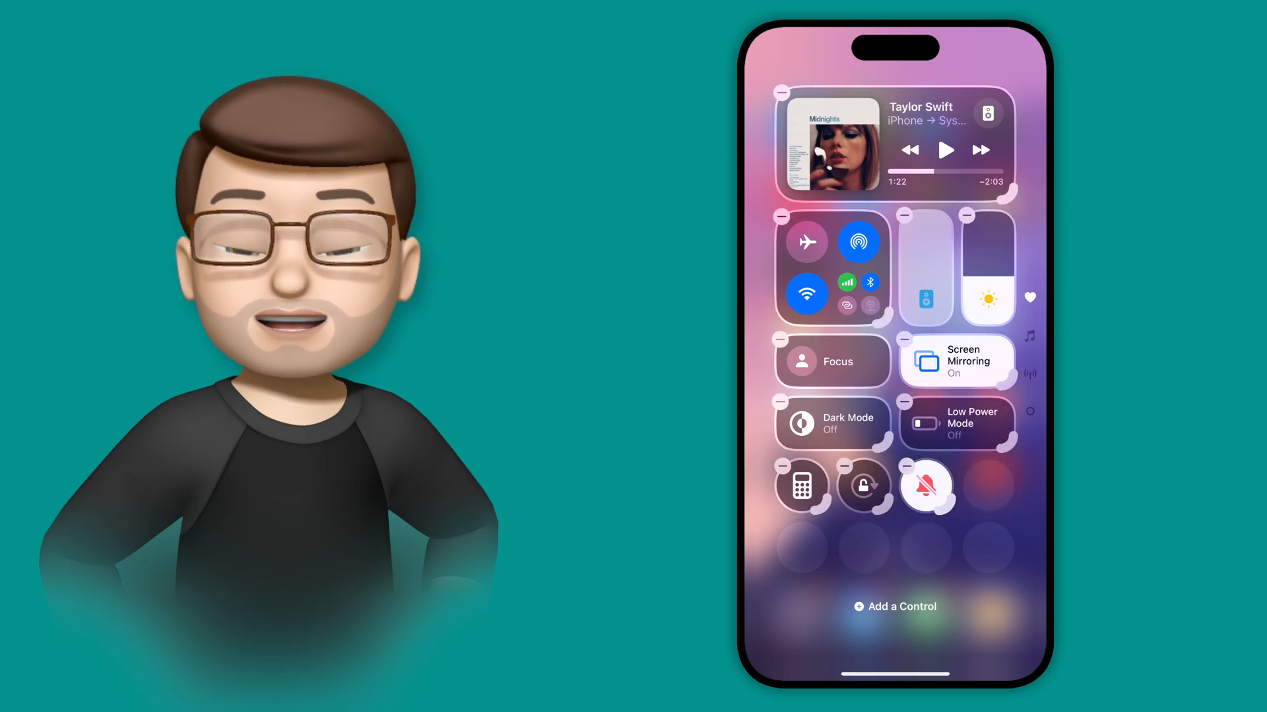
{"action": "left_click", "coordinate": [894, 607]}
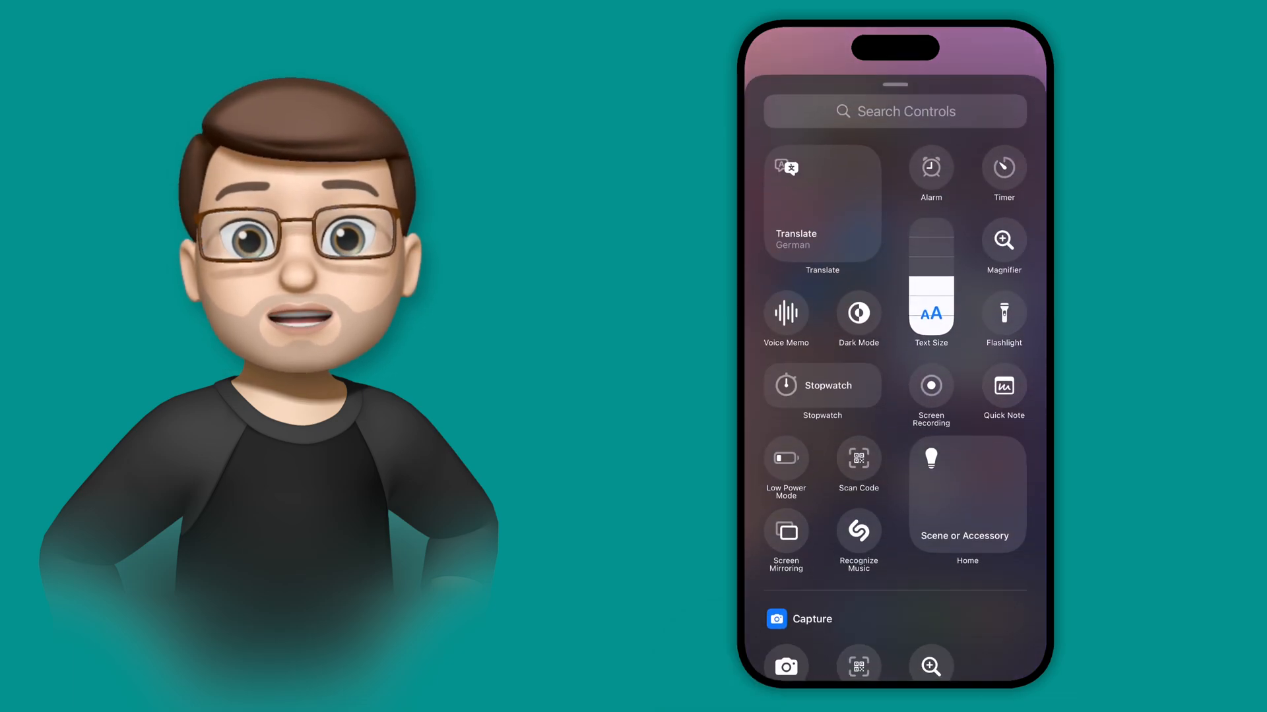
{"action": "scroll", "scroll_direction": "down", "scroll_amount": 3}
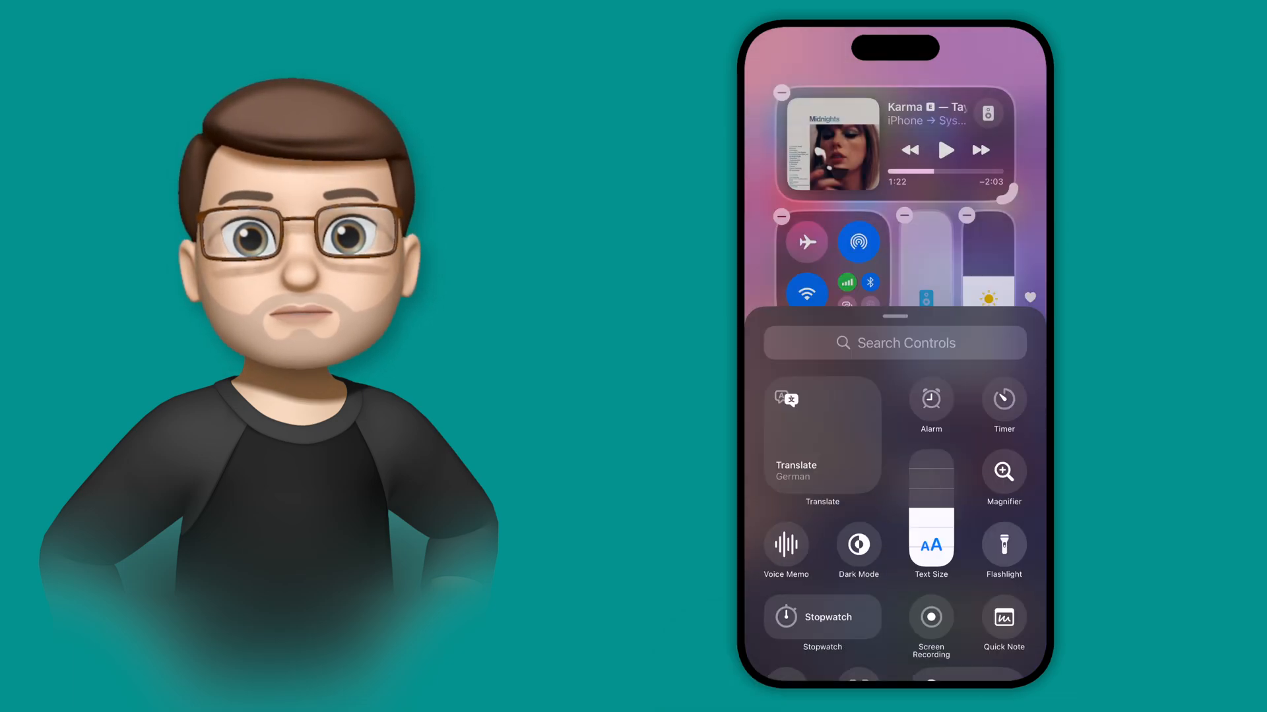